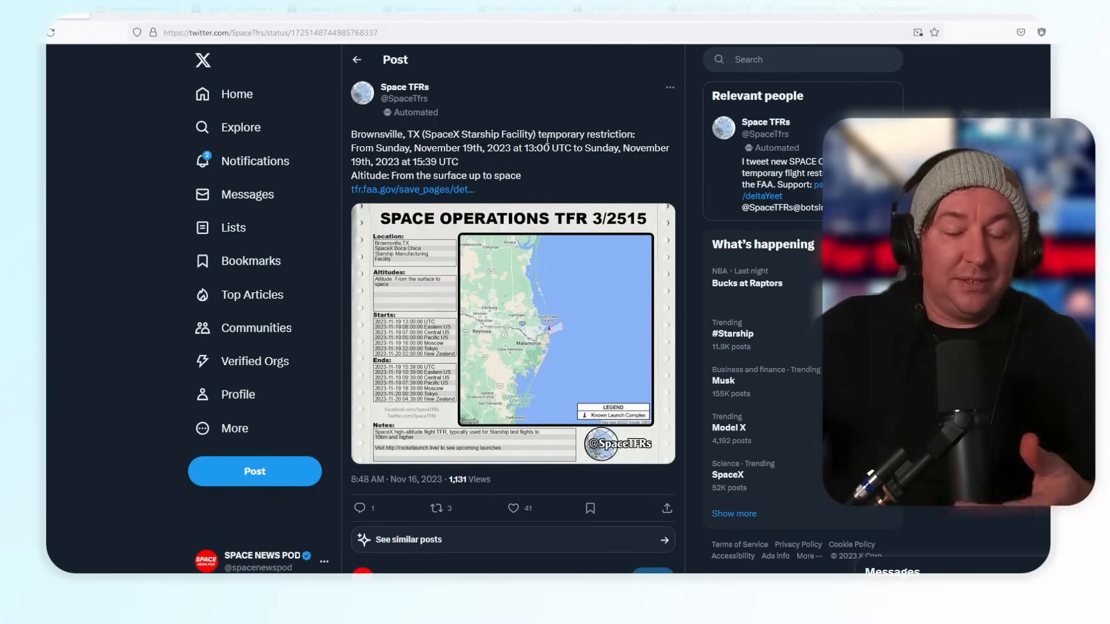
- Open the FAA detail page for TFR 3/2515 from the Space TFRs post's tfr.faa.gov link
left_click(411, 189)
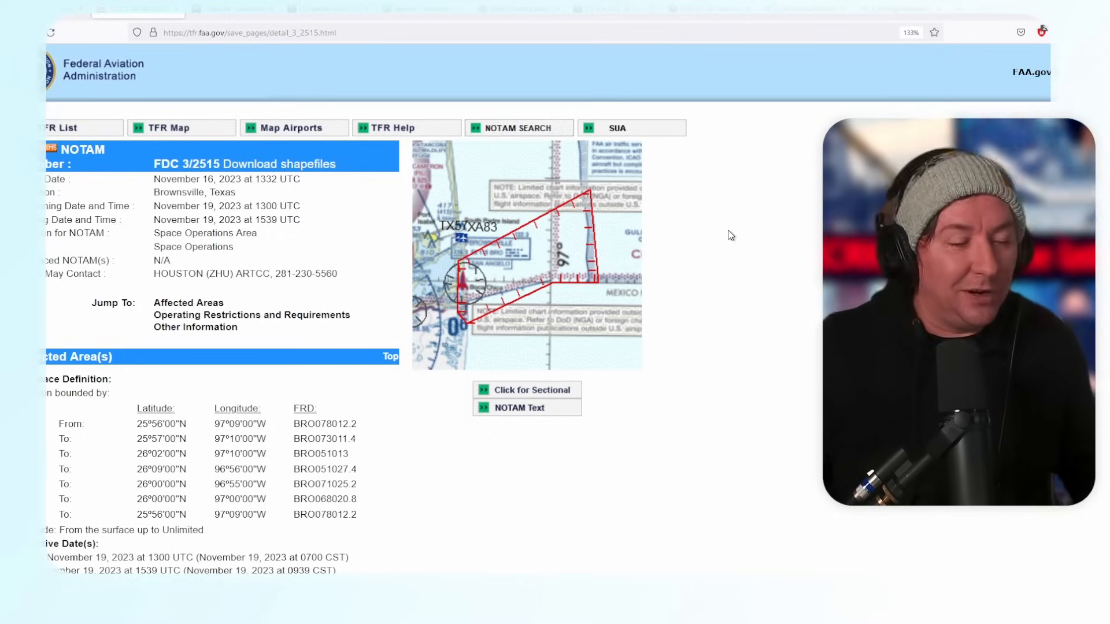
mouse_move(727, 273)
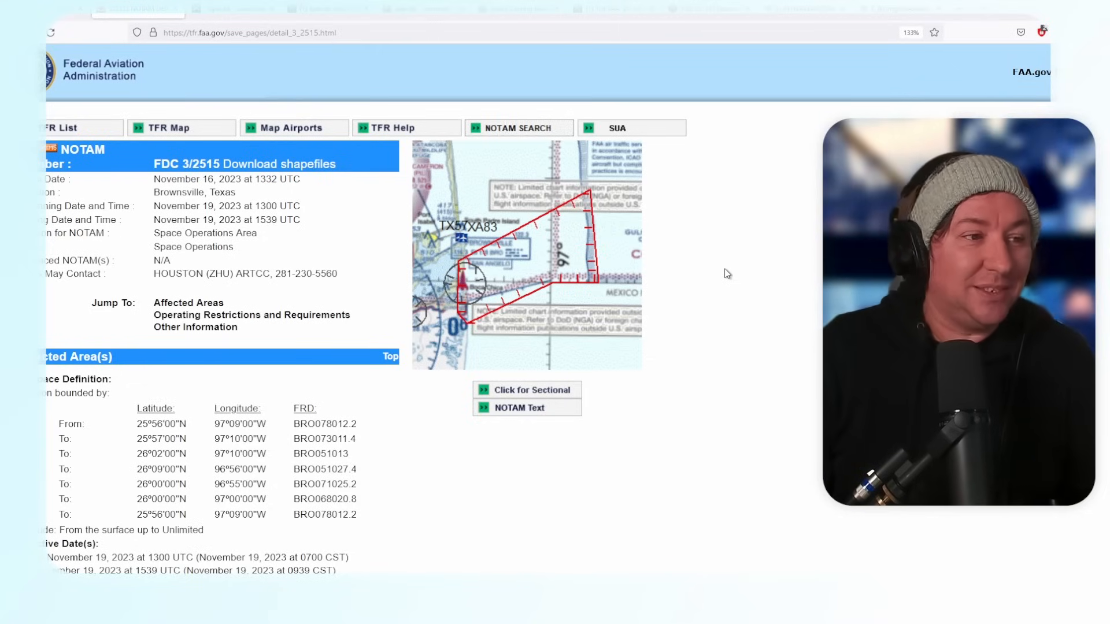
mouse_move(523, 244)
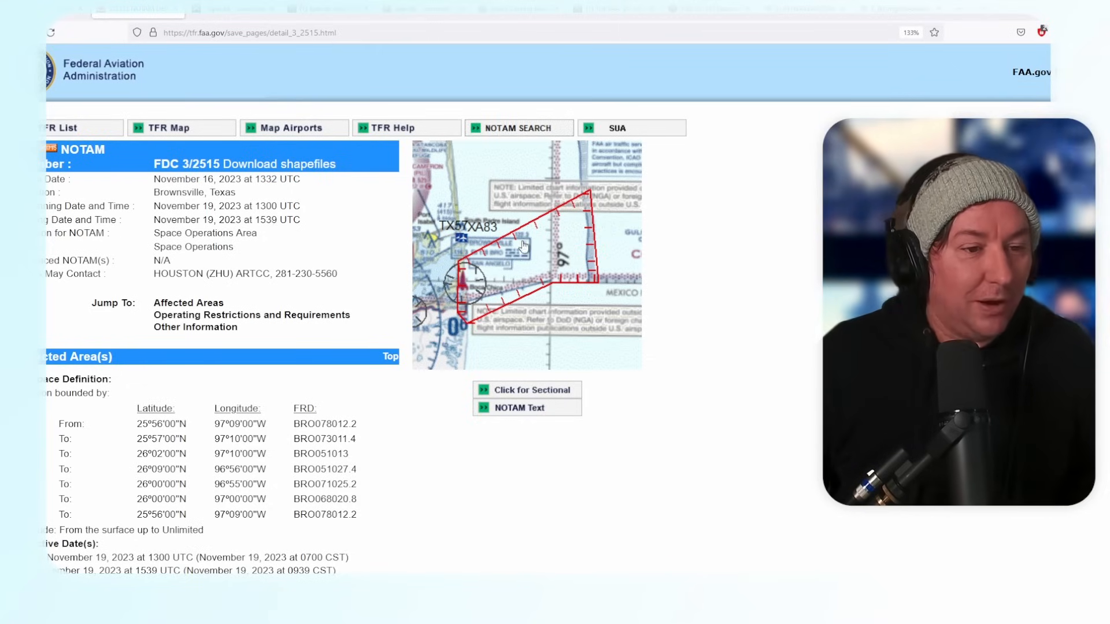
- Switch from the TFR 3/2515 details to SpaceX's Starship flight 2 mission page
left_click(527, 390)
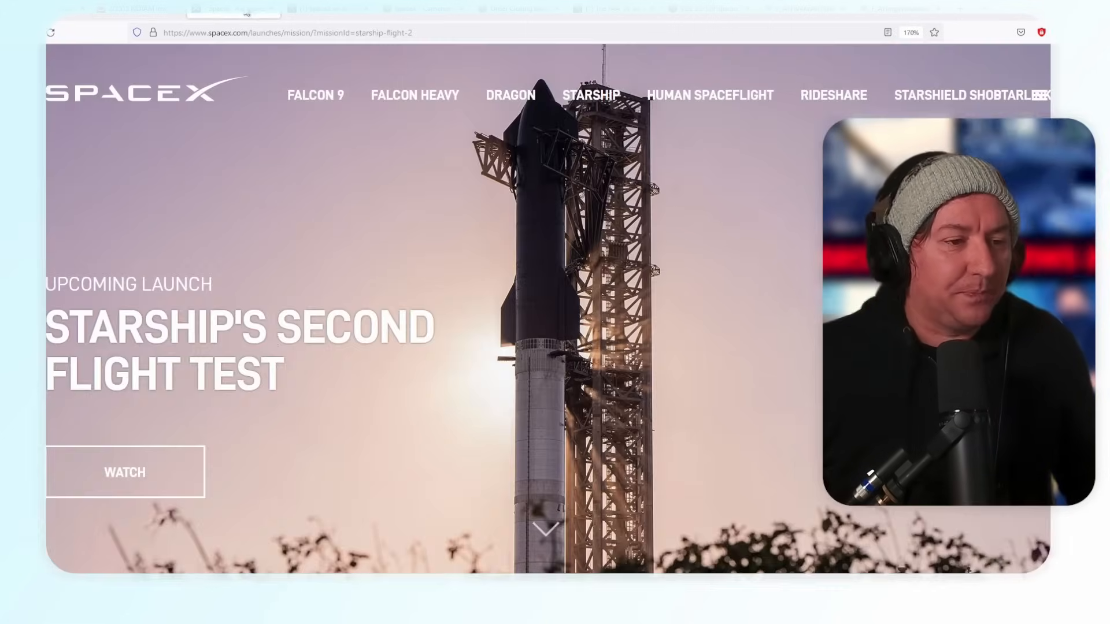
- Scroll the mission page to the November 17, 7:00 a.m. CT launch announcement
scroll("down", 3)
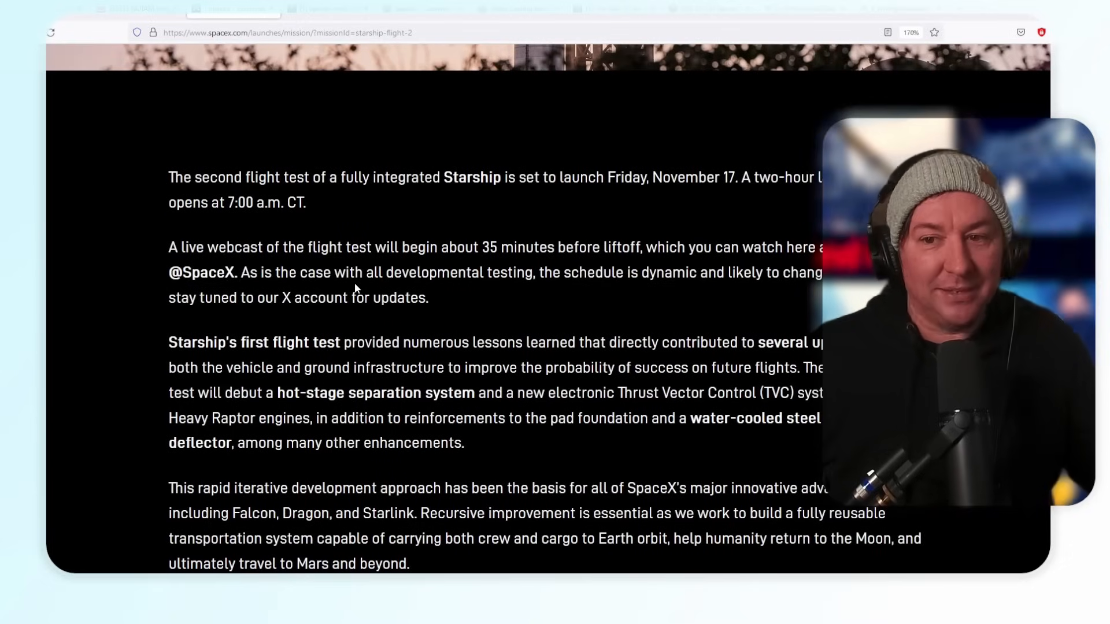
scroll("down", 3)
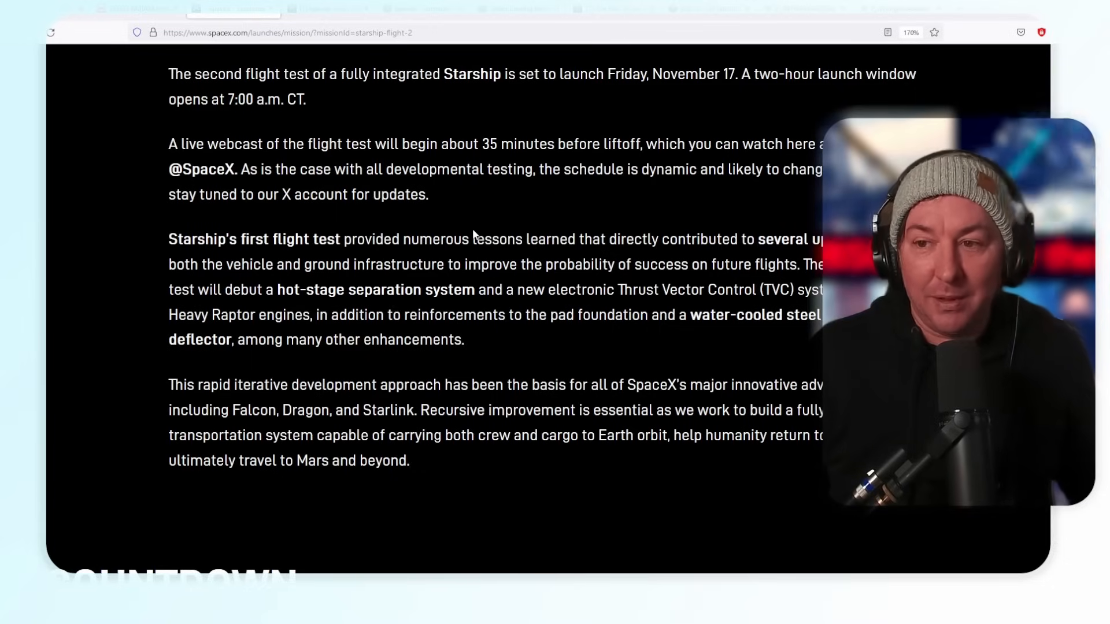
mouse_move(467, 232)
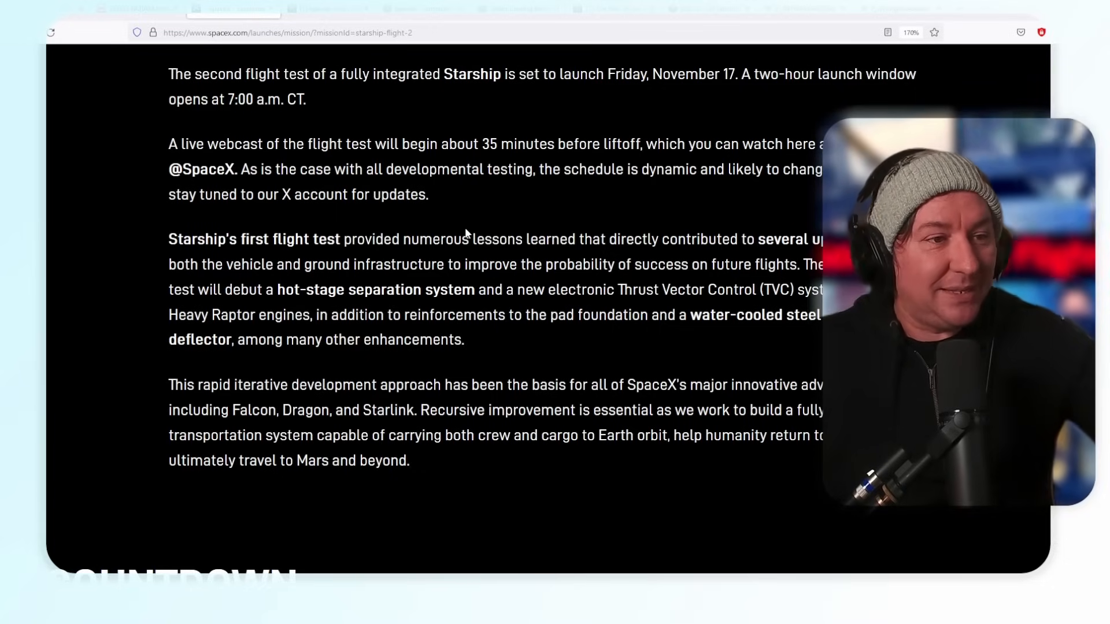
mouse_move(460, 220)
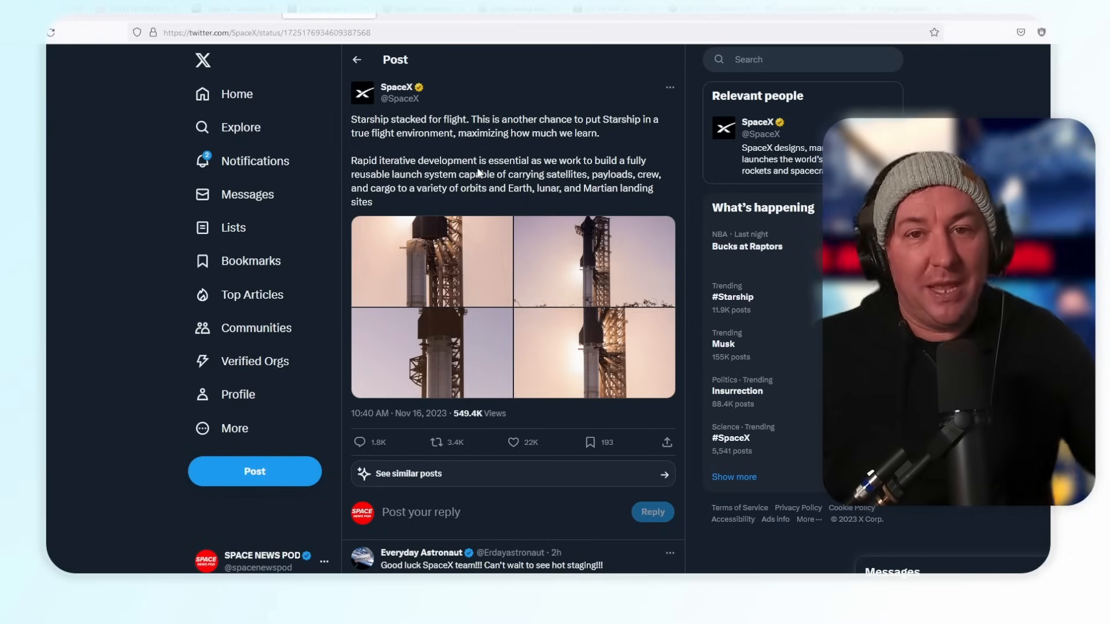
- Enlarge a Starship stacking photo from SpaceX's 'Starship stacked for flight' post
left_click(463, 257)
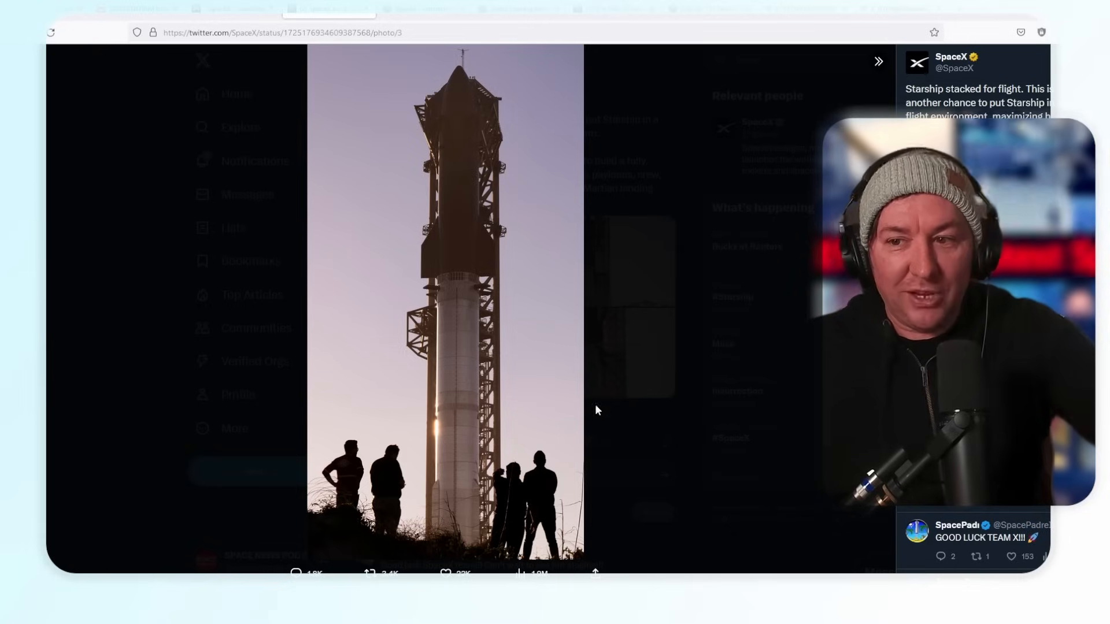
mouse_move(665, 365)
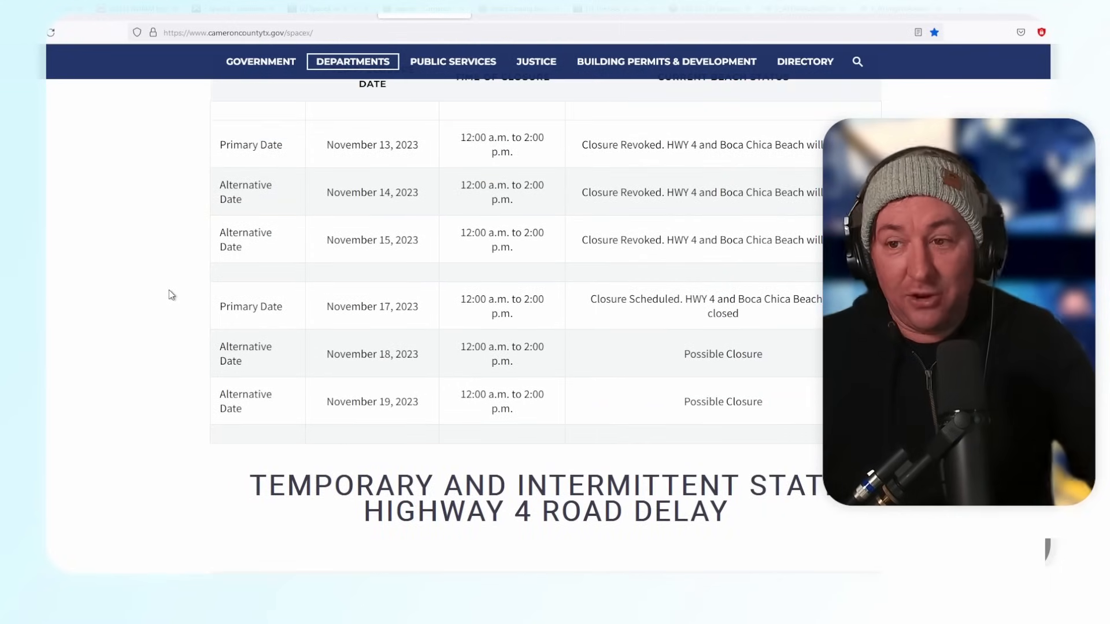
mouse_move(267, 270)
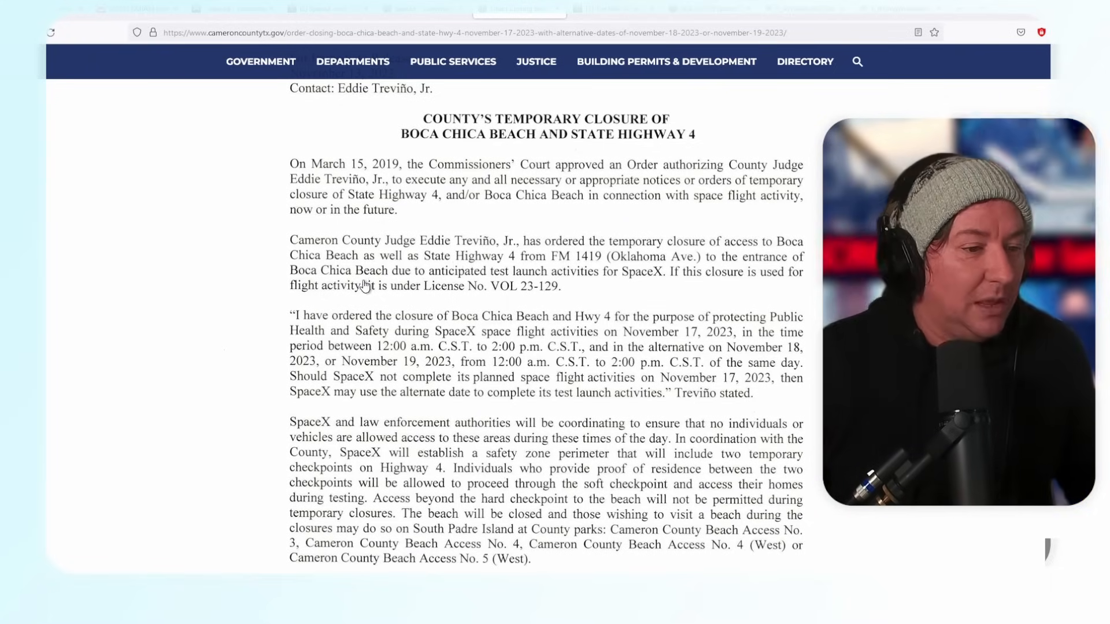
- Scroll through Cameron County's Boca Chica Beach and Highway 4 closure order for November 17
scroll("down", 3)
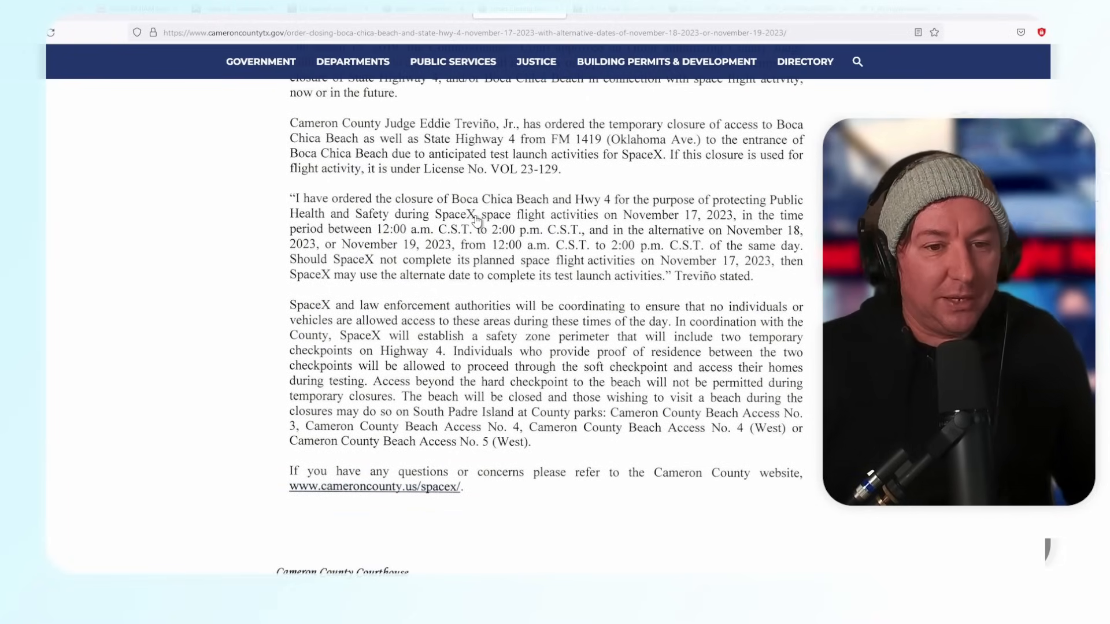
mouse_move(494, 221)
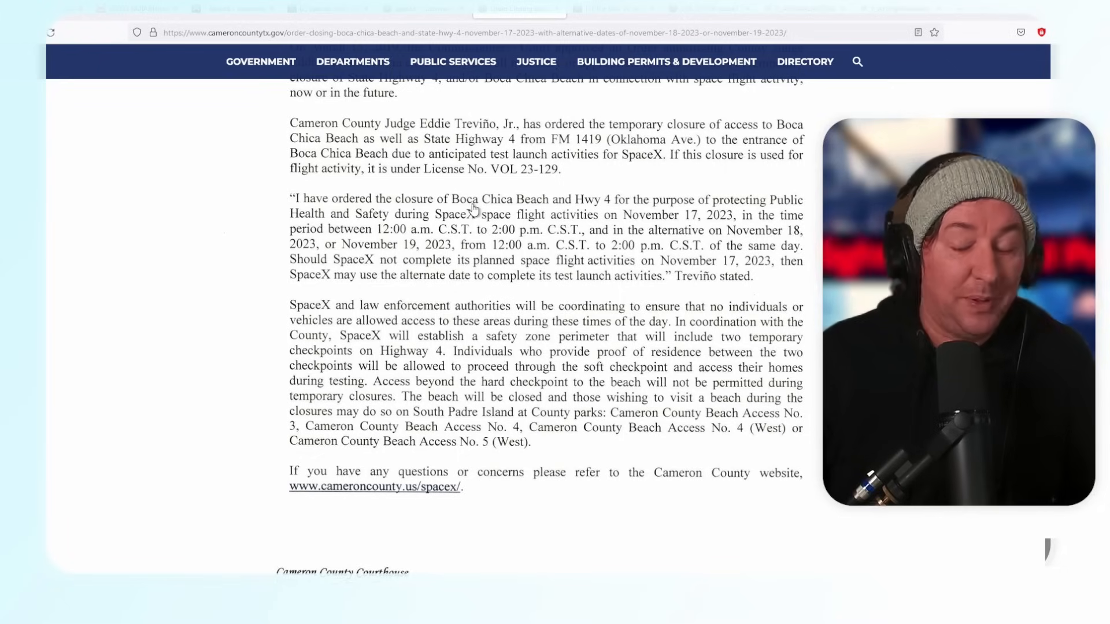
mouse_move(523, 178)
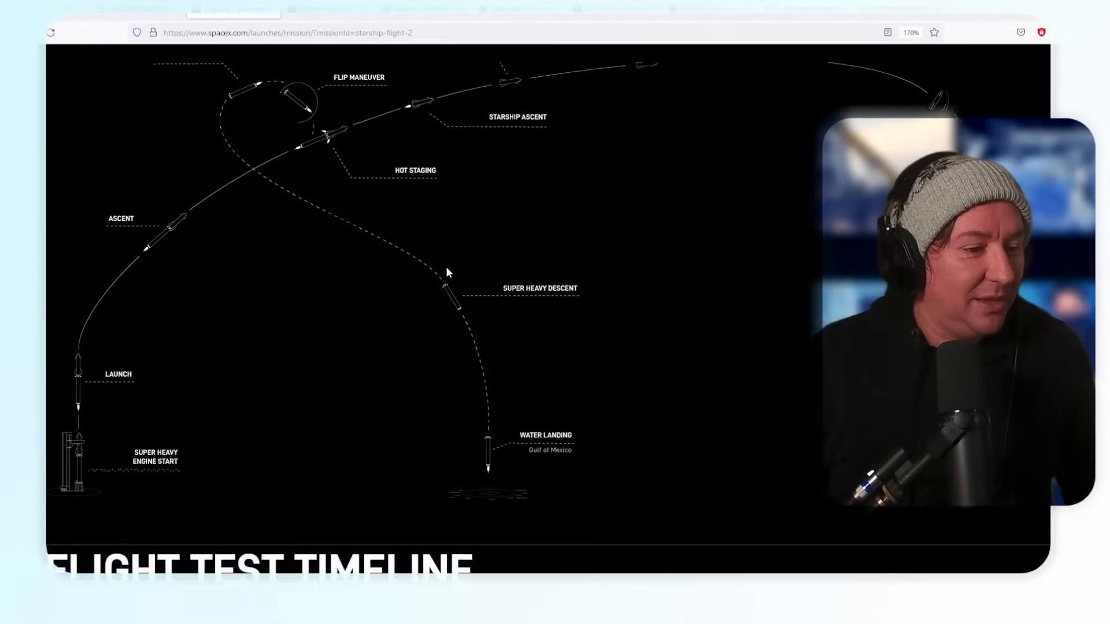
- Scroll through SpaceX's full flight test timeline infographic
scroll("down", 3)
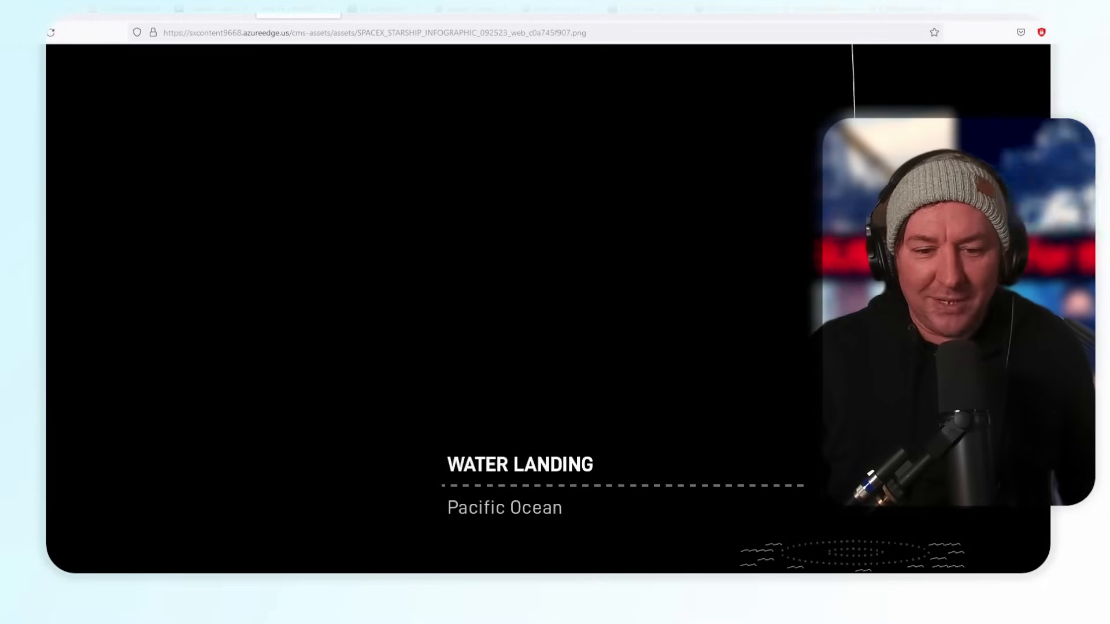
scroll("down", 3)
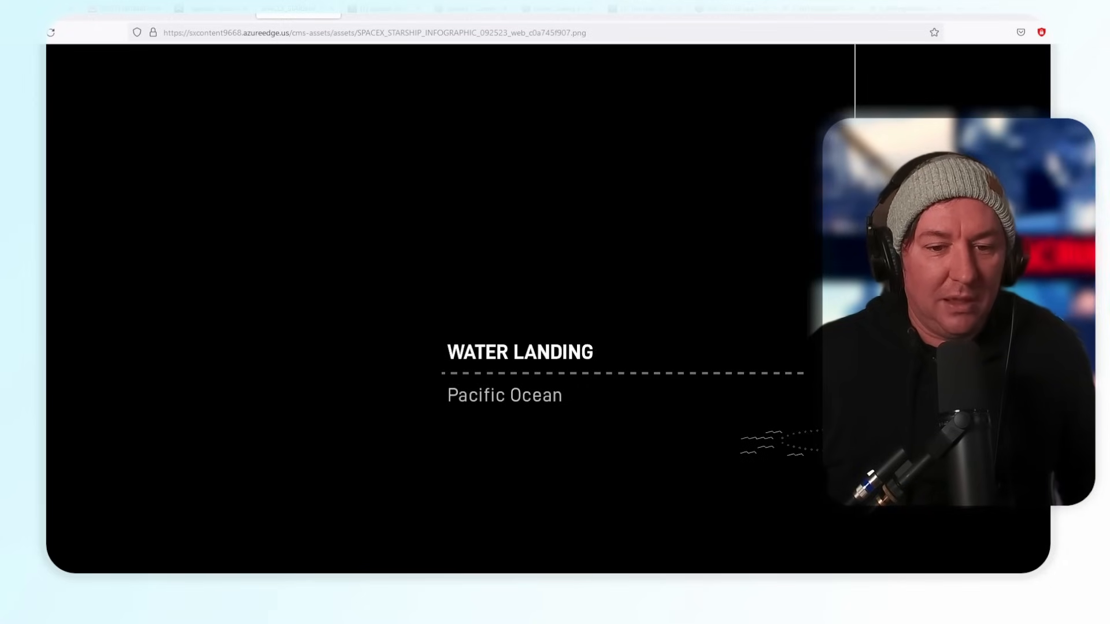
scroll("down", 3)
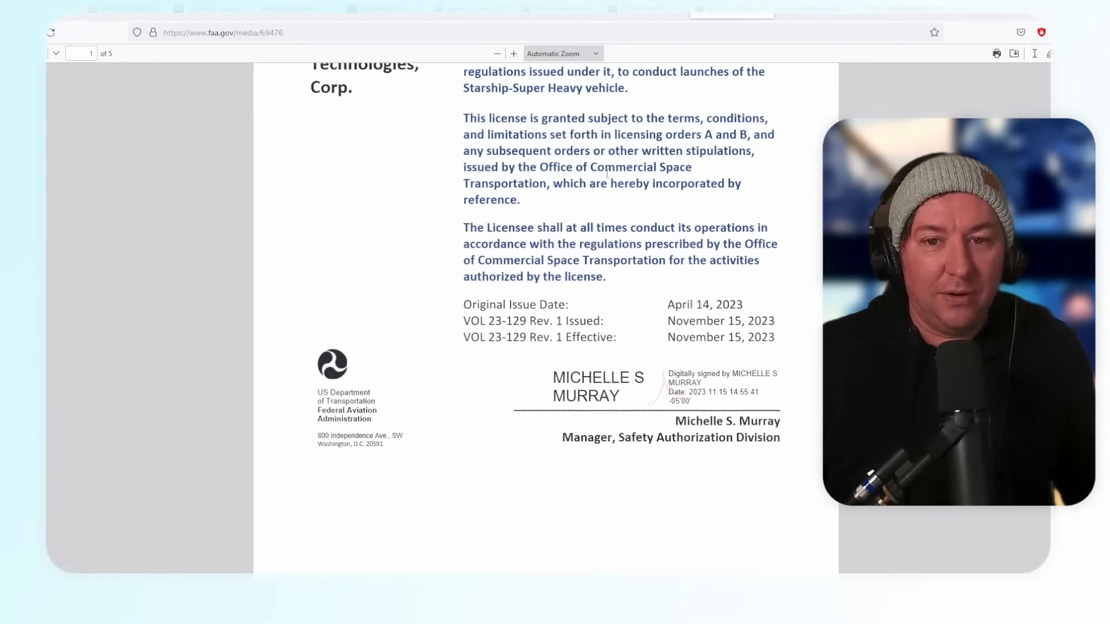
- Scroll to the license revision history table on page 2 and drag across its rows
scroll("down", 3)
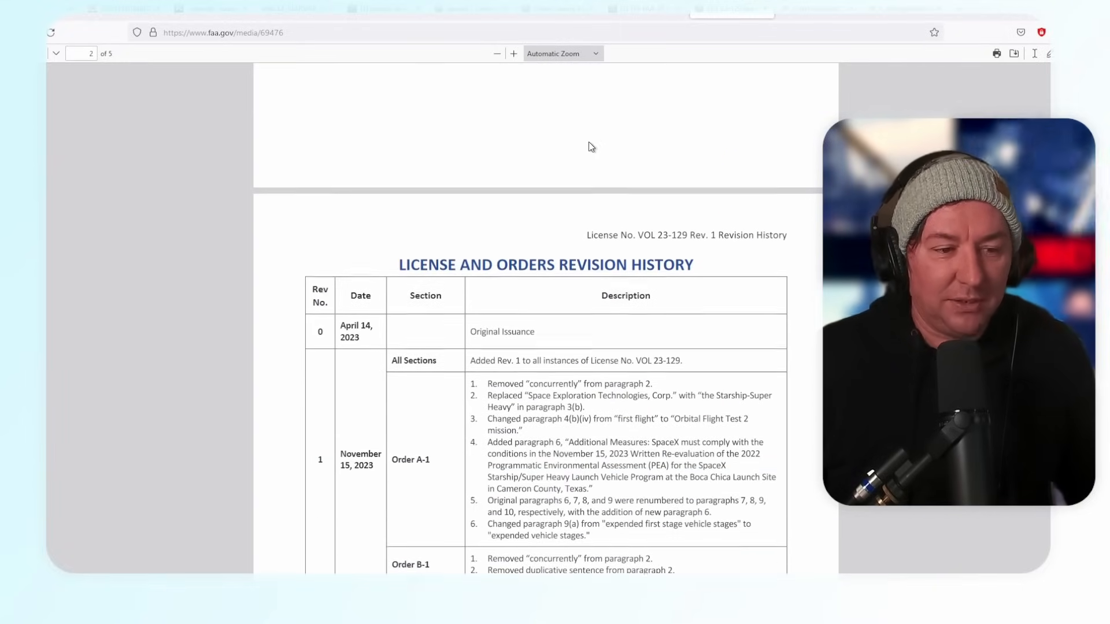
scroll("down", 3)
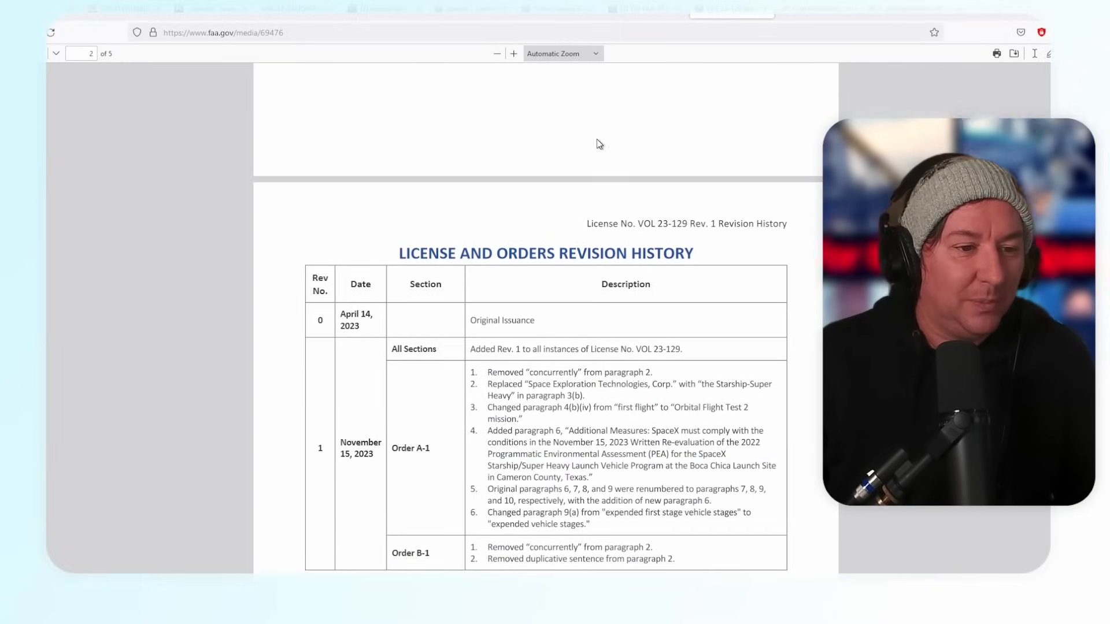
scroll("down", 3)
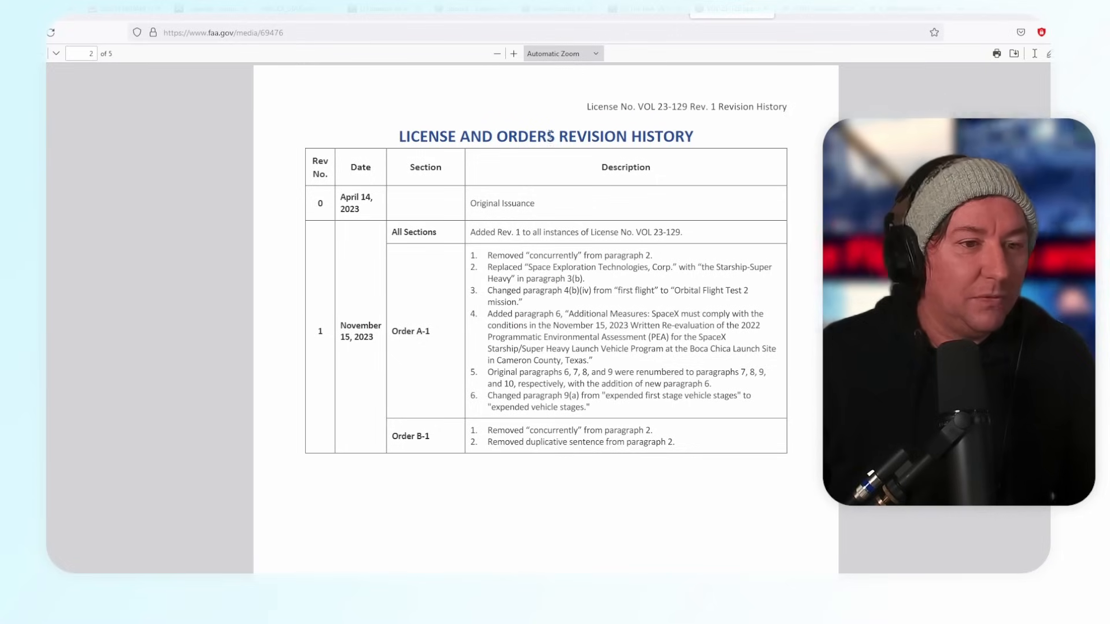
mouse_move(526, 223)
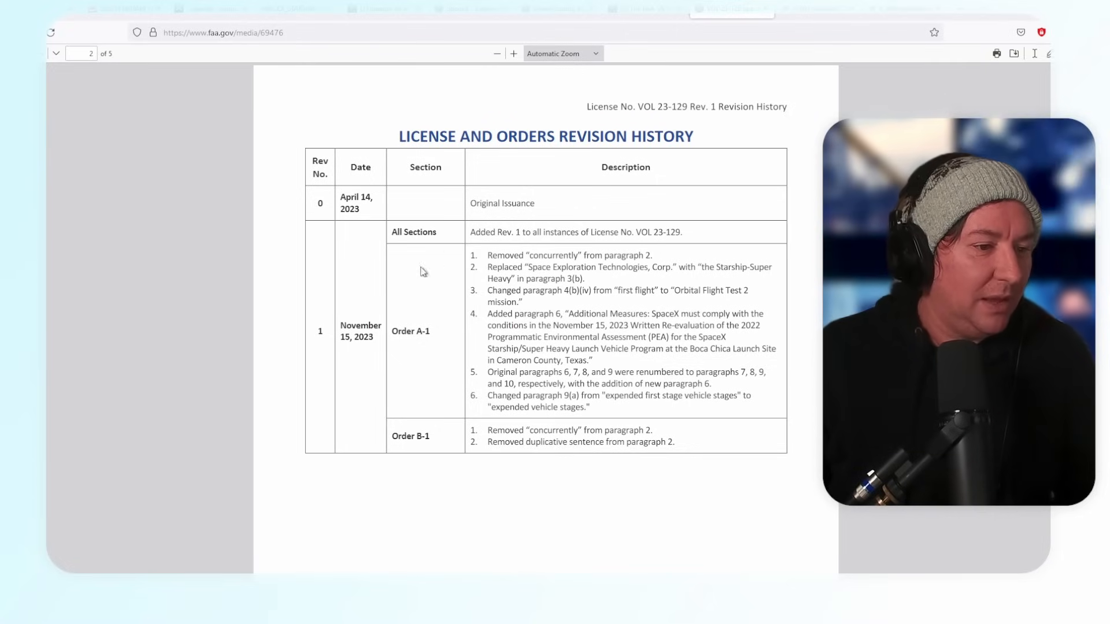
left_click_drag(487, 255, 651, 255)
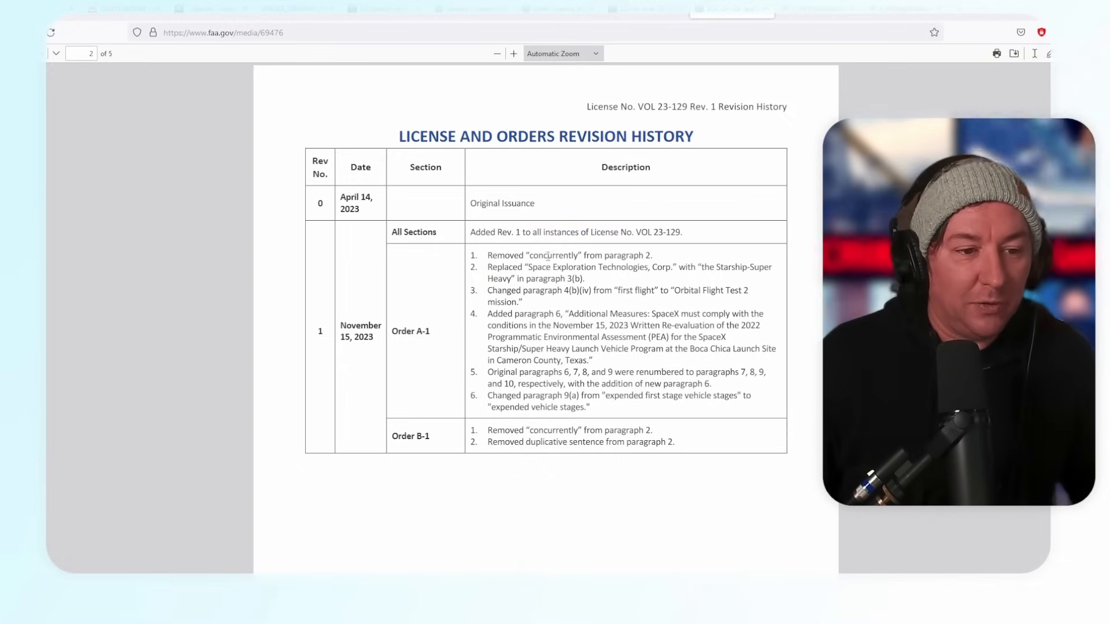
left_click_drag(487, 267, 633, 267)
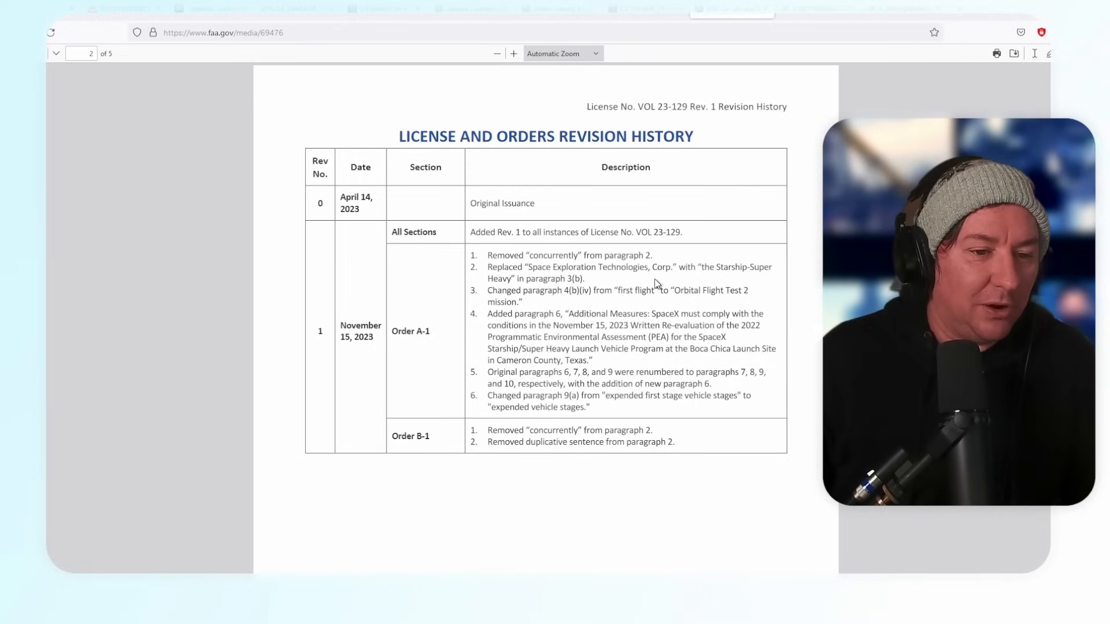
mouse_move(643, 303)
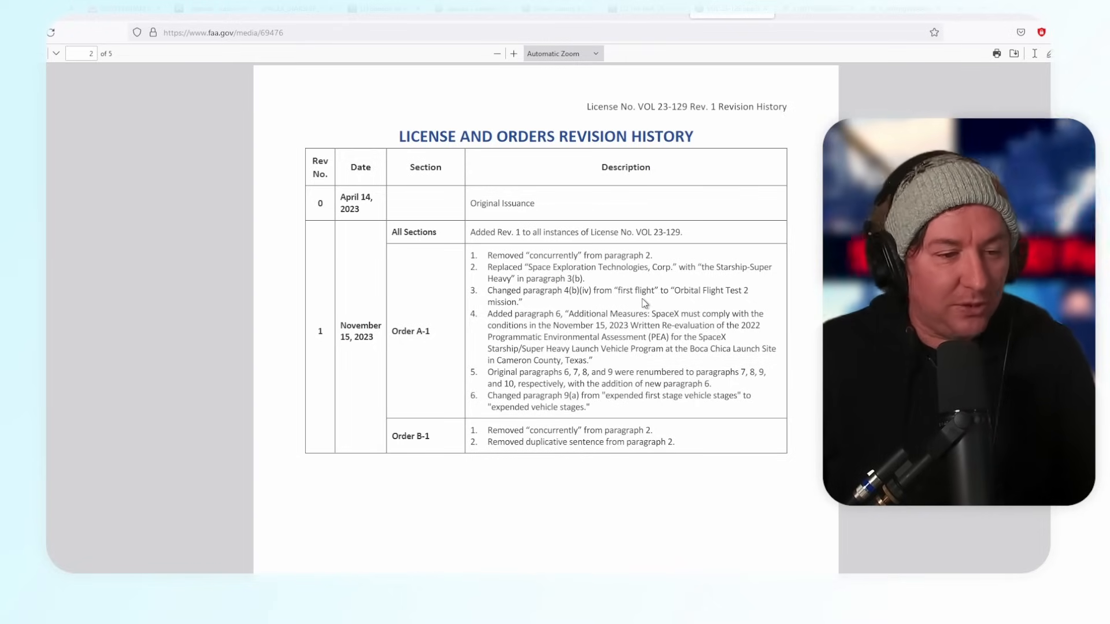
- Select and clear the revision history text, then scroll to page 3's License Order A-1
left_click_drag(586, 107, 743, 325)
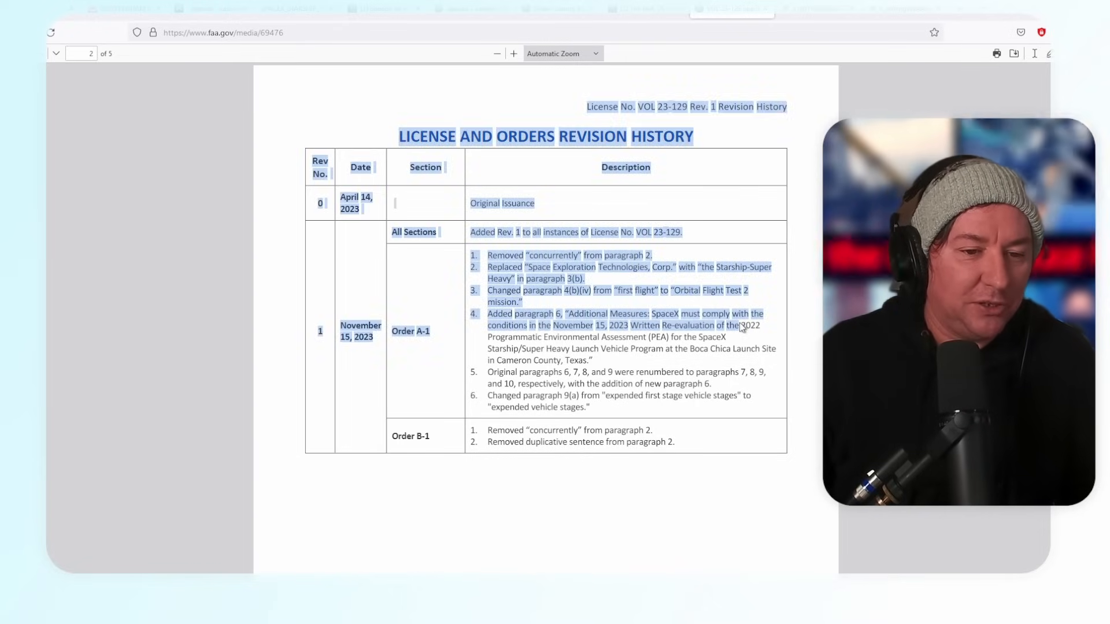
left_click(595, 337)
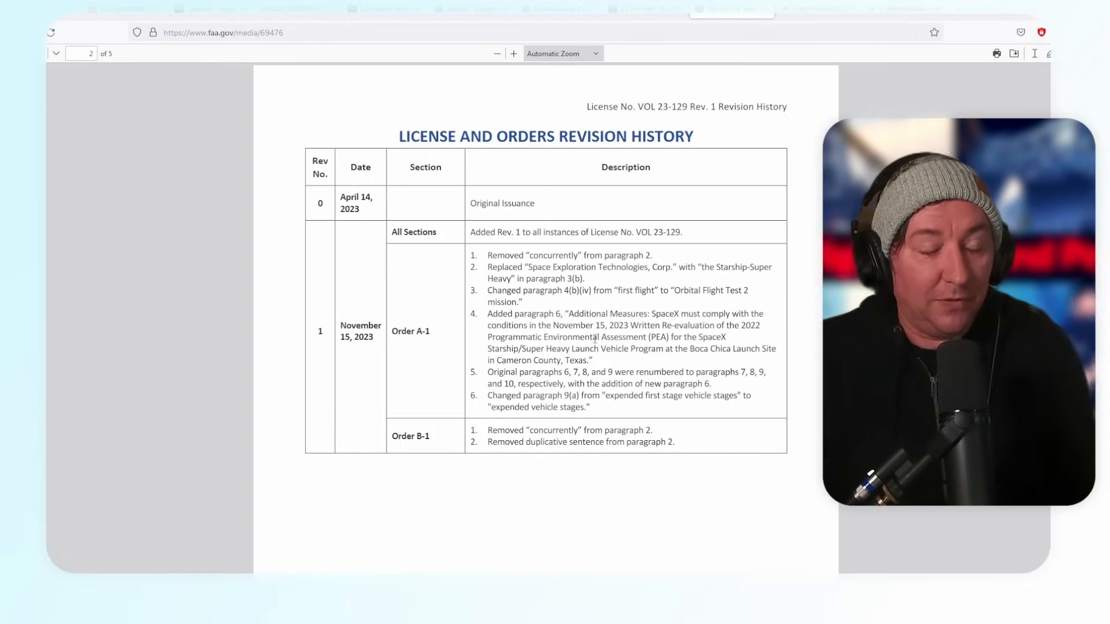
mouse_move(629, 348)
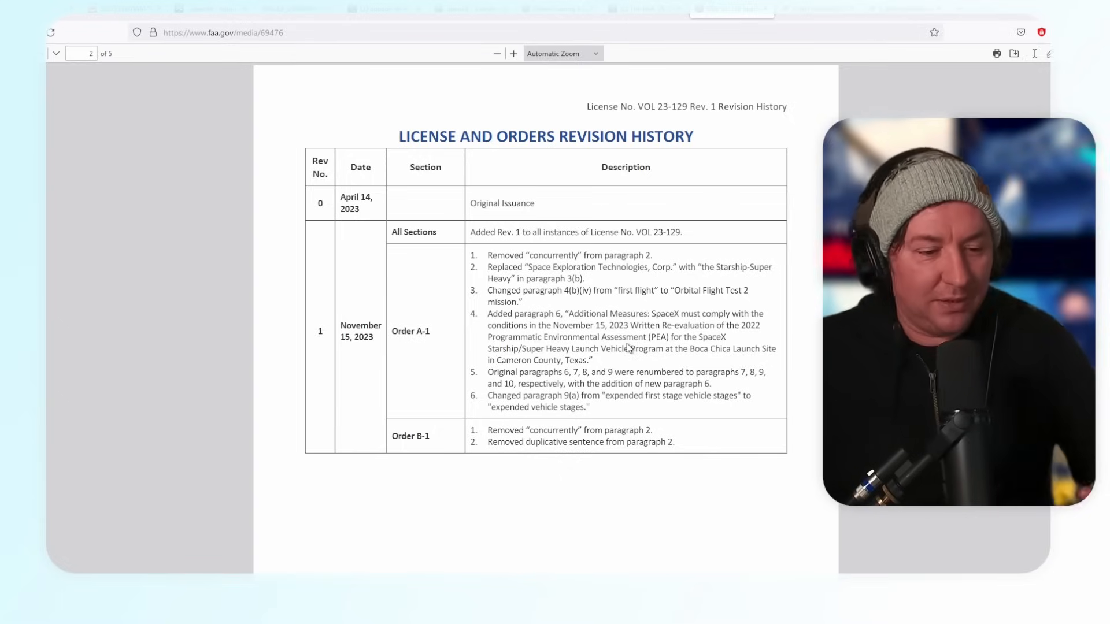
scroll("down", 3)
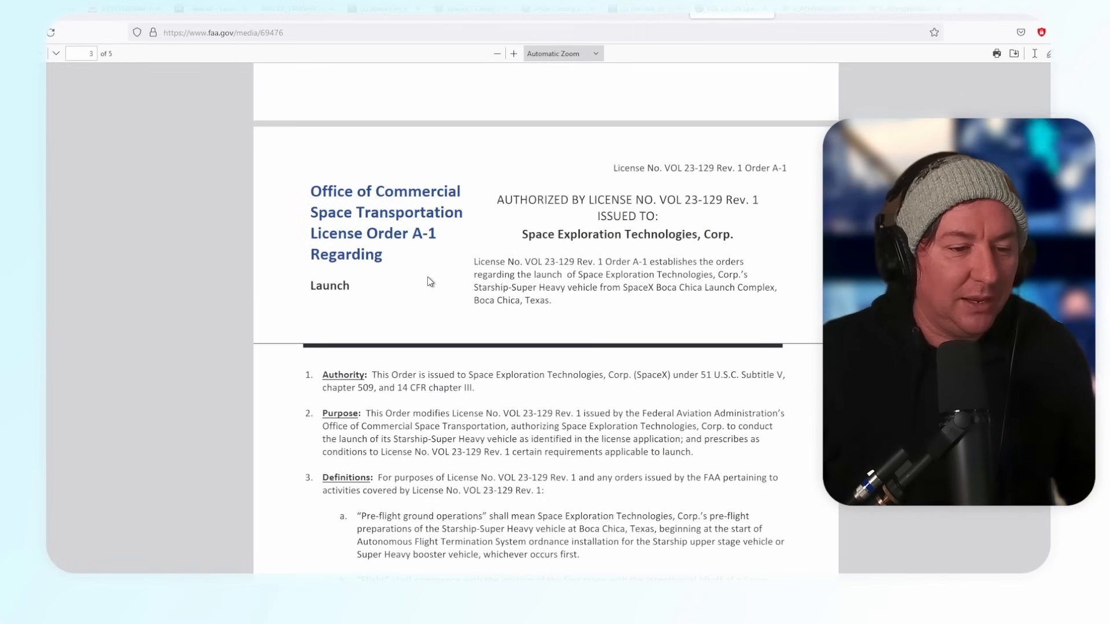
scroll("down", 3)
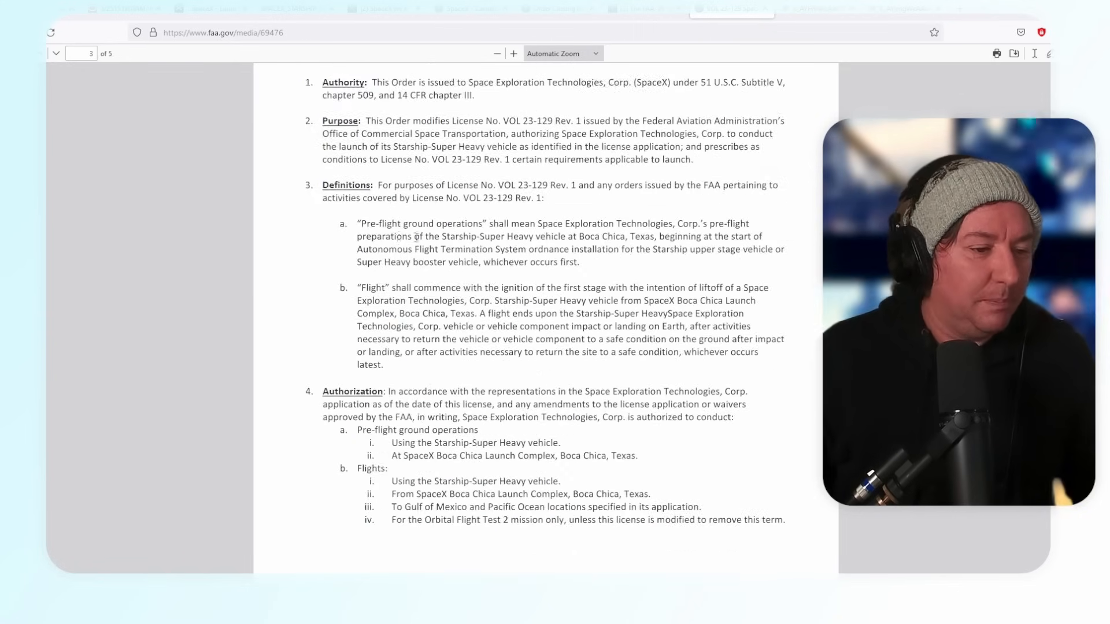
scroll("down", 3)
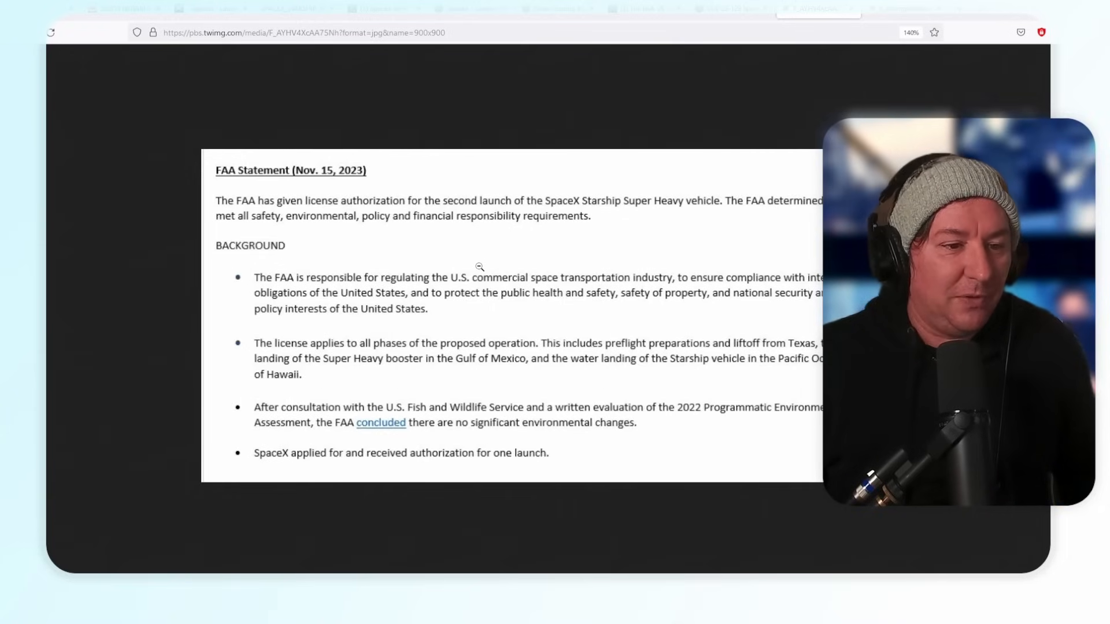
mouse_move(469, 269)
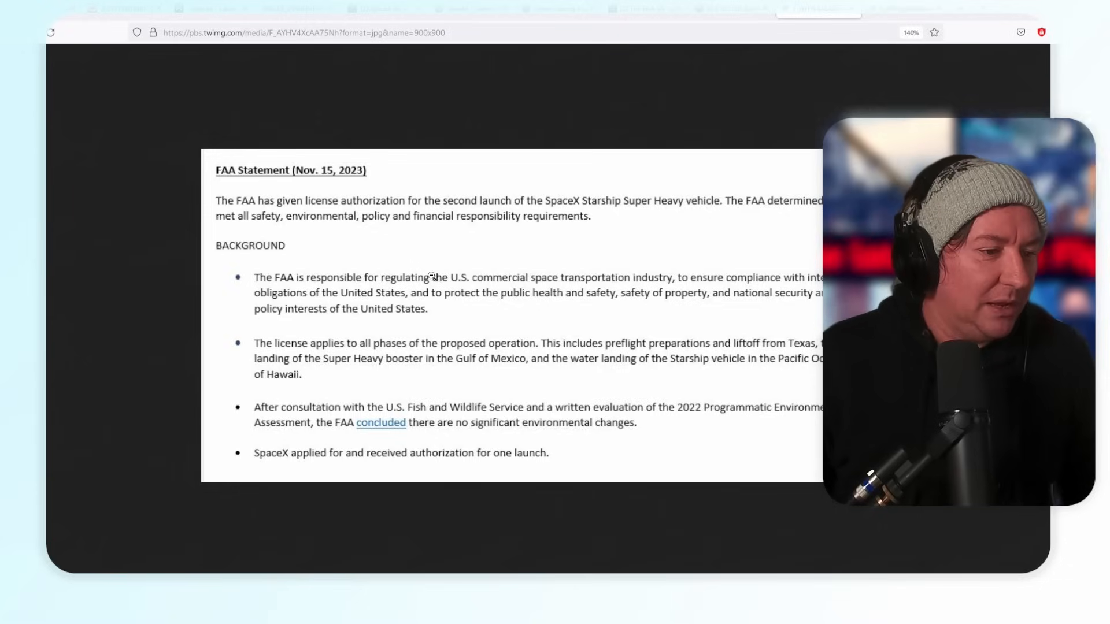
mouse_move(397, 349)
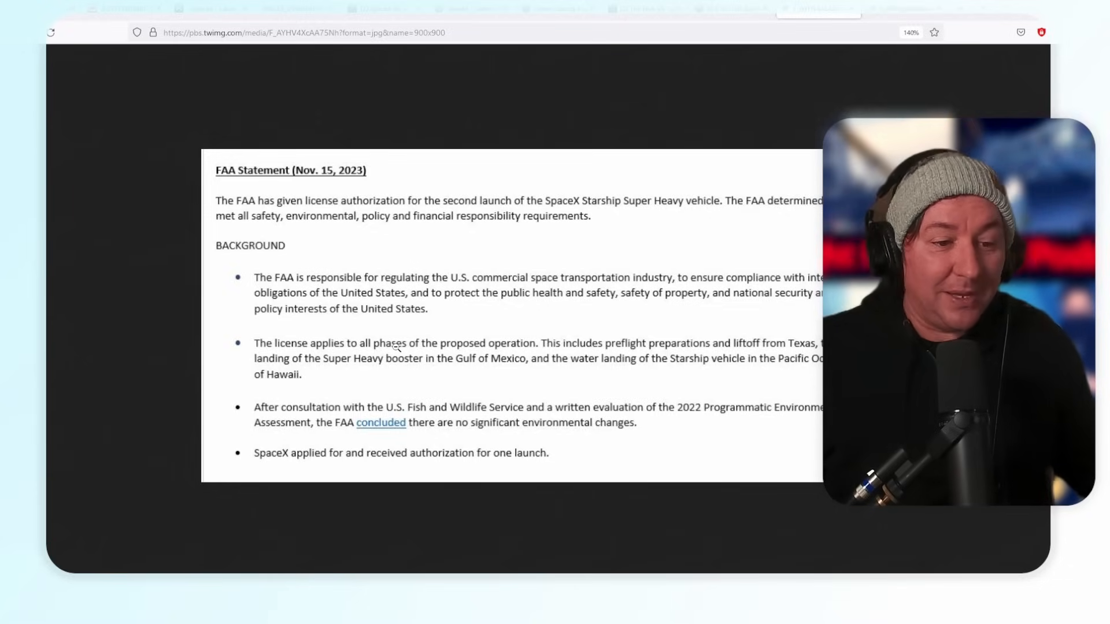
mouse_move(413, 319)
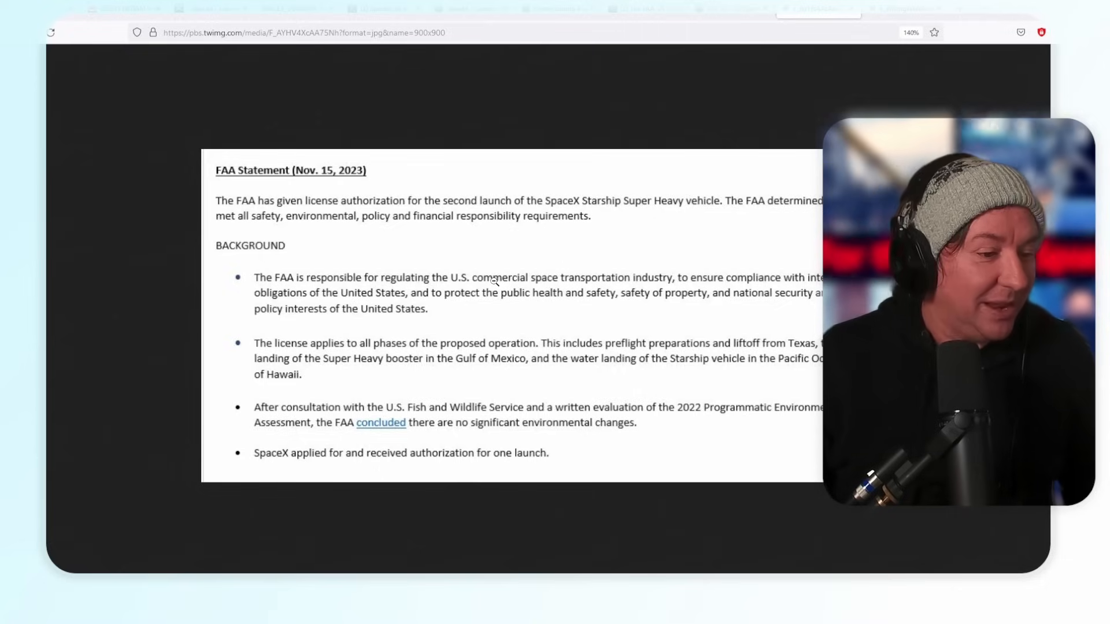
mouse_move(562, 418)
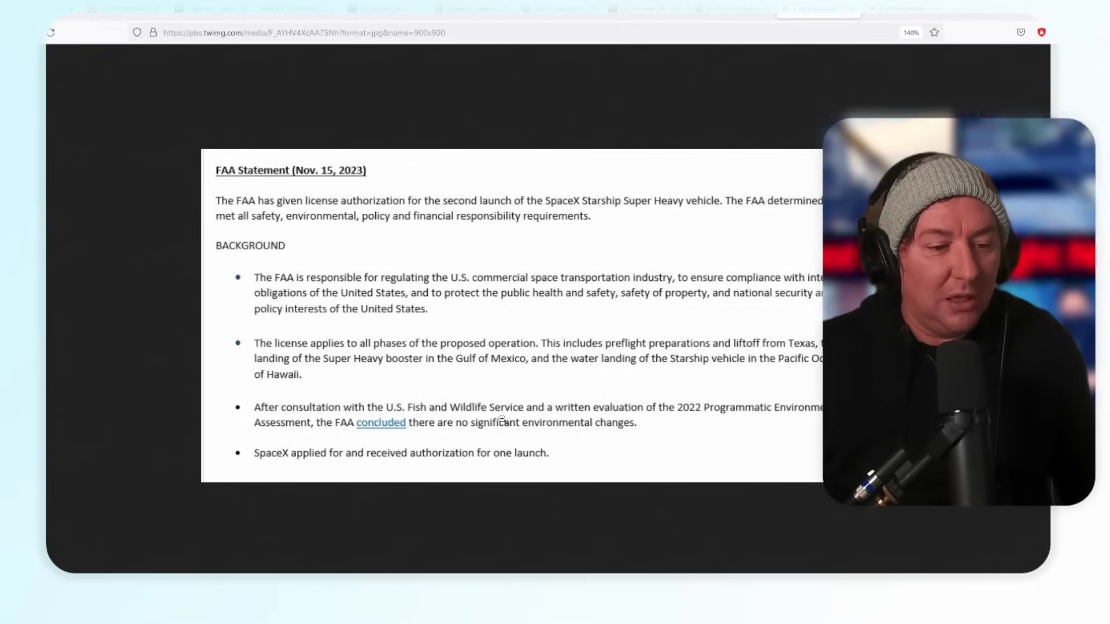
mouse_move(511, 418)
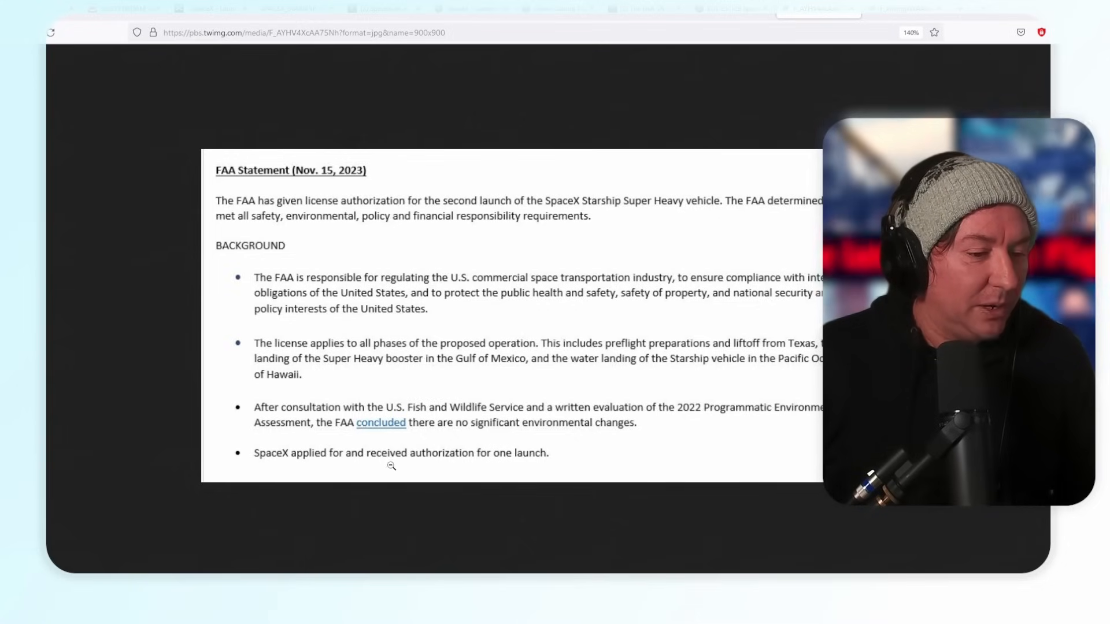
mouse_move(531, 446)
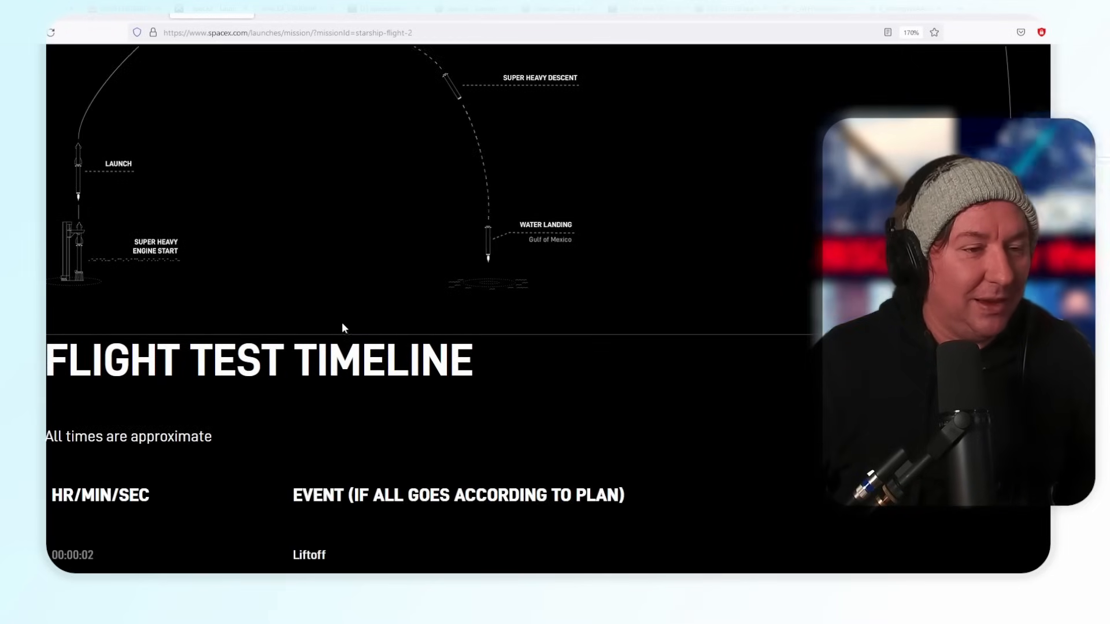
scroll("up", 3)
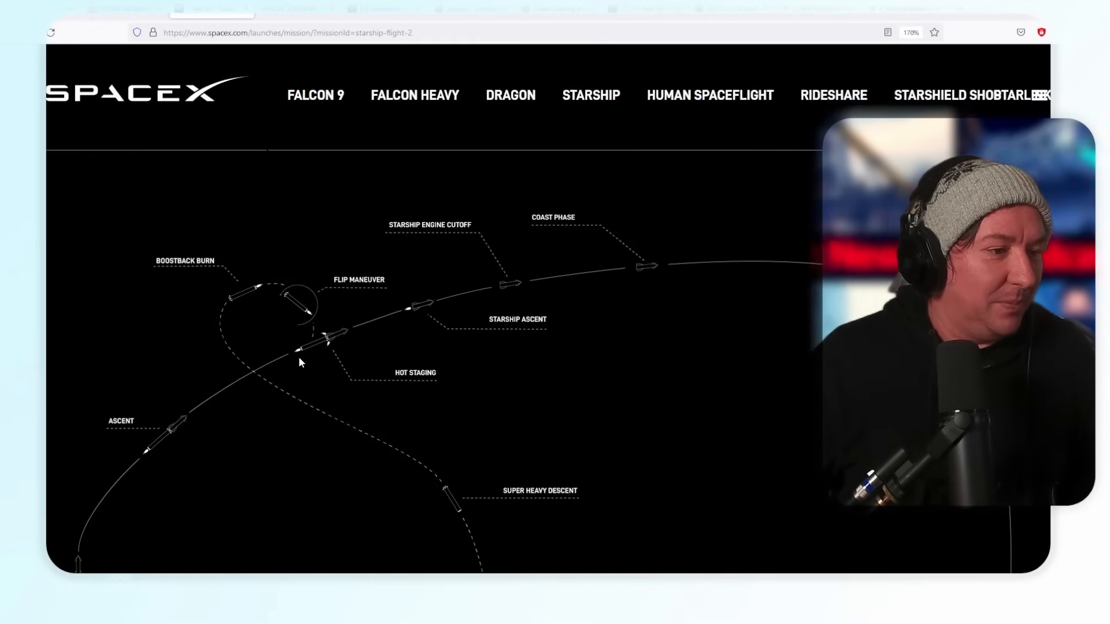
scroll("down", 3)
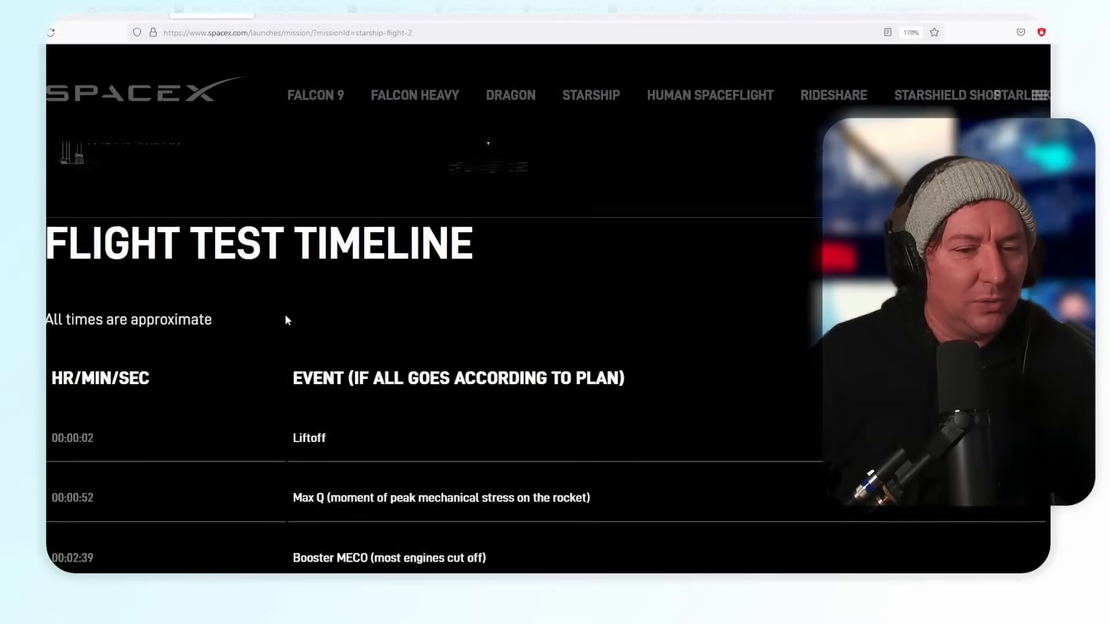
scroll("down", 3)
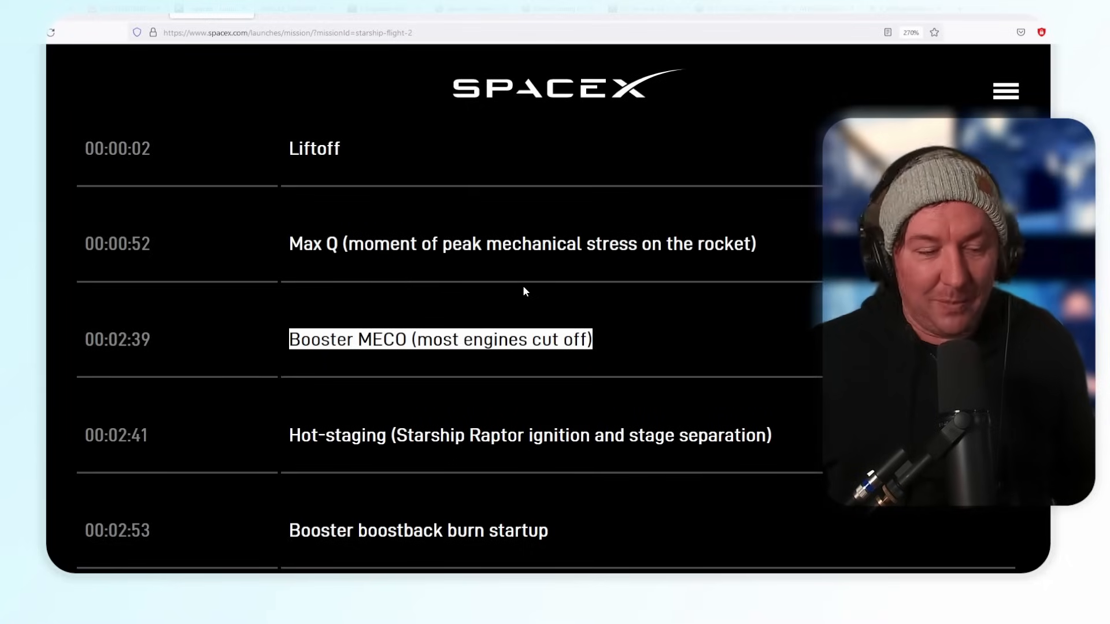
mouse_move(205, 307)
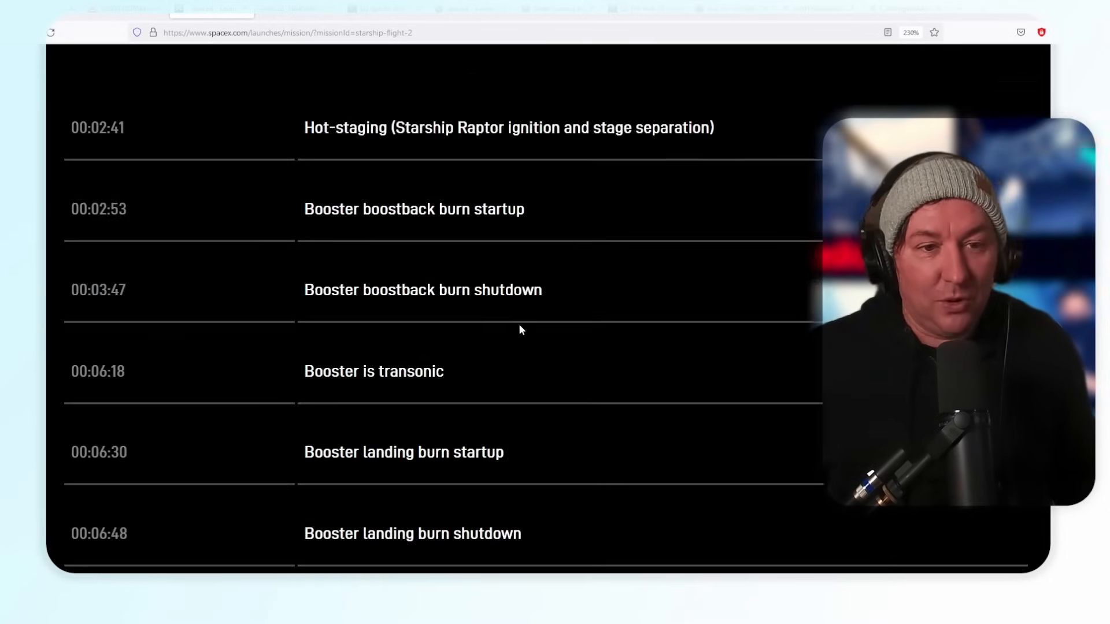
- Scroll back up the flight-2 timeline and enlarge its text slightly with Ctrl+Plus
scroll("up", 3)
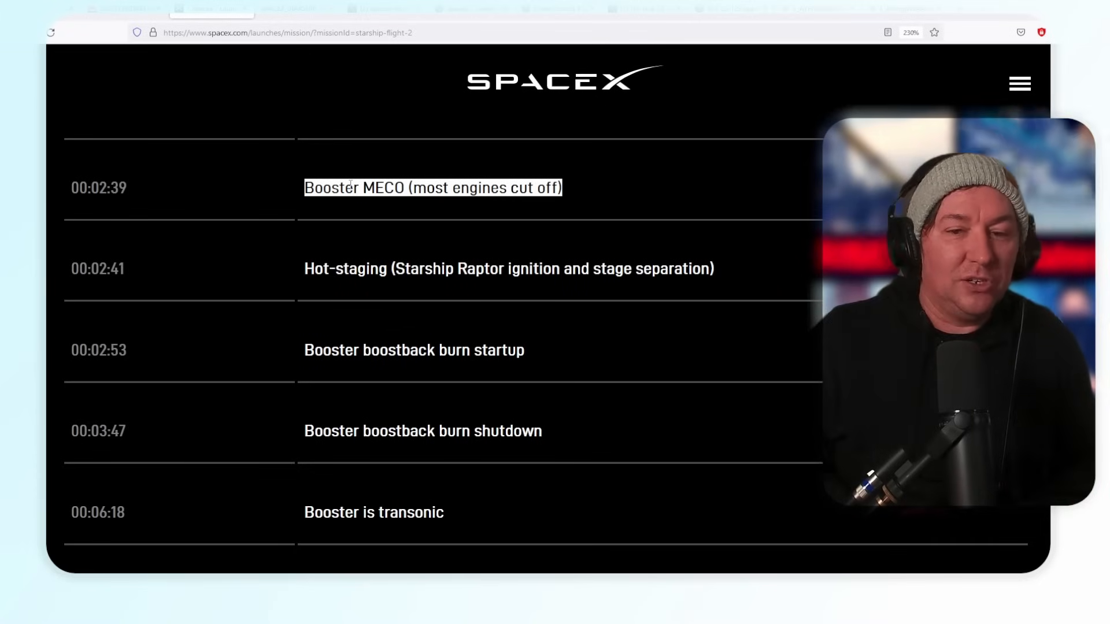
key("ctrl++")
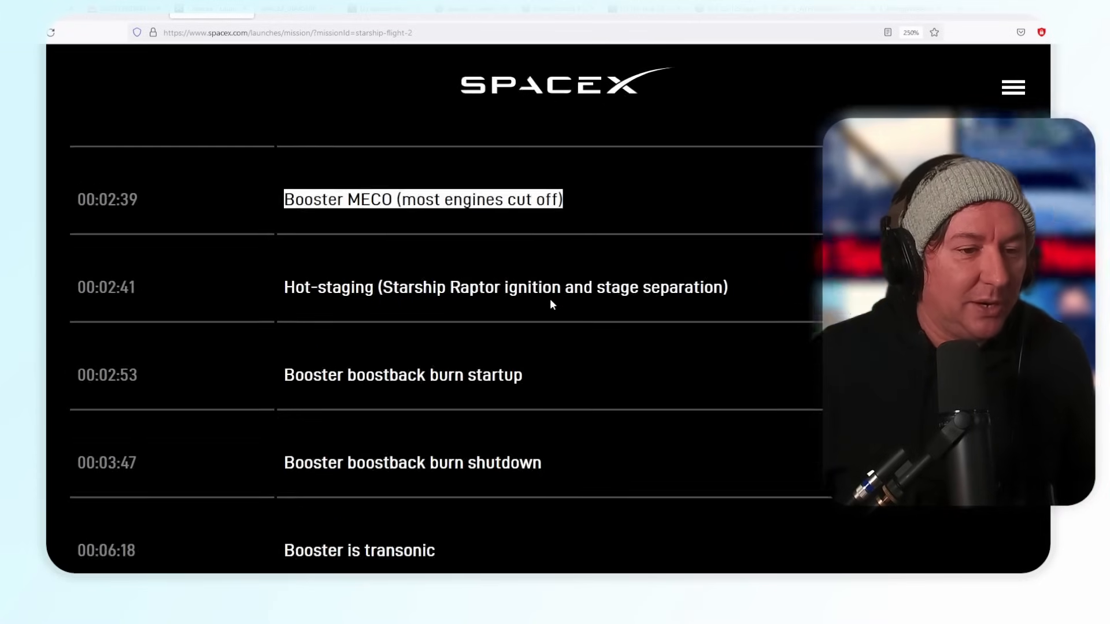